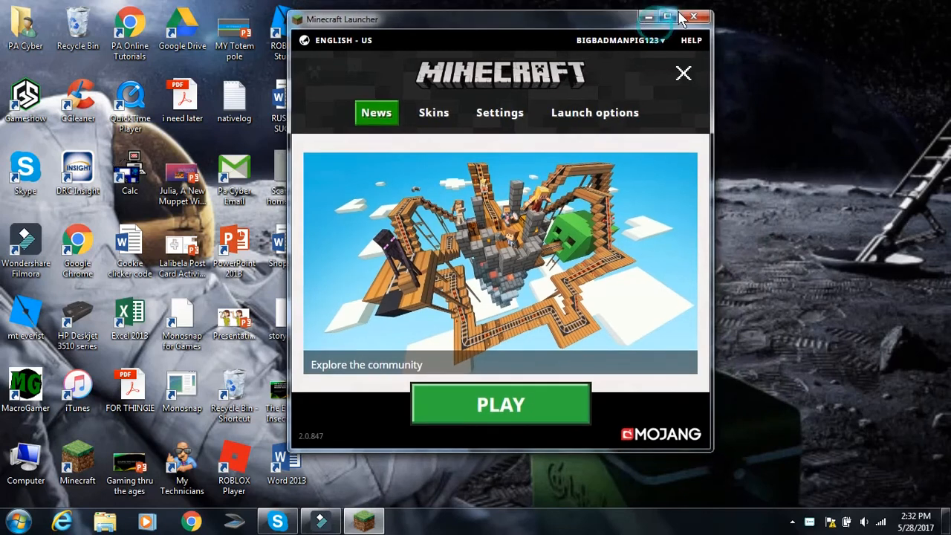
Step: Maximize the launcher and enable snapshot versions in Launch options, accepting the warning
{"action": "left_click", "coordinate": [668, 17]}
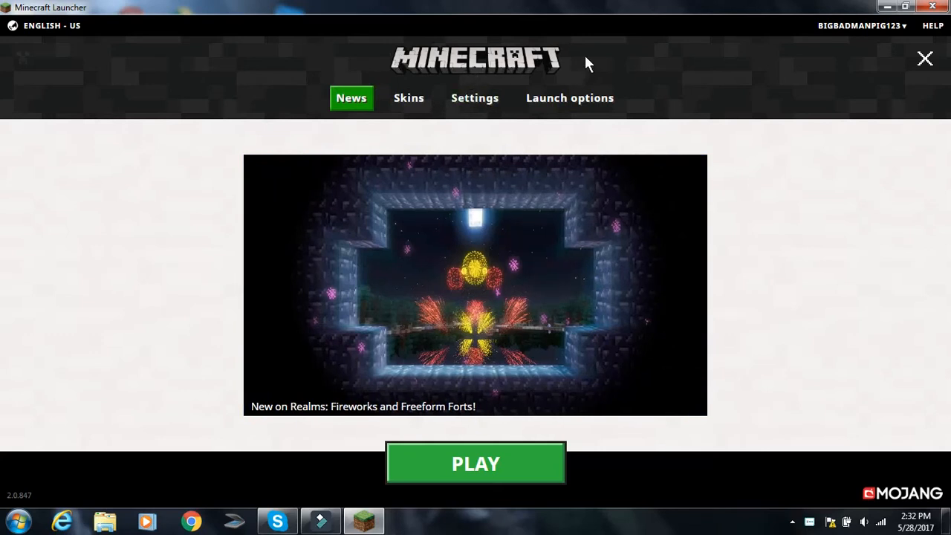
{"action": "mouse_move", "coordinate": [562, 111]}
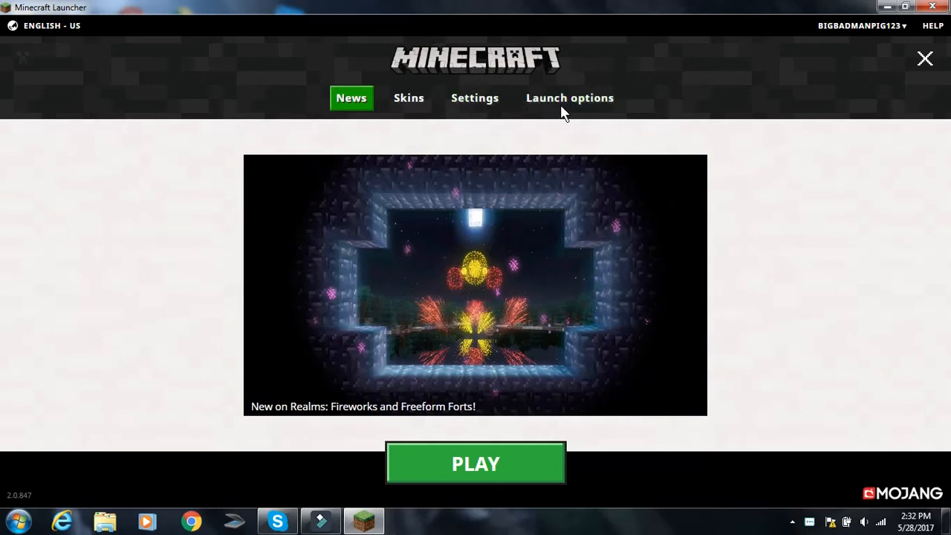
{"action": "mouse_move", "coordinate": [570, 97]}
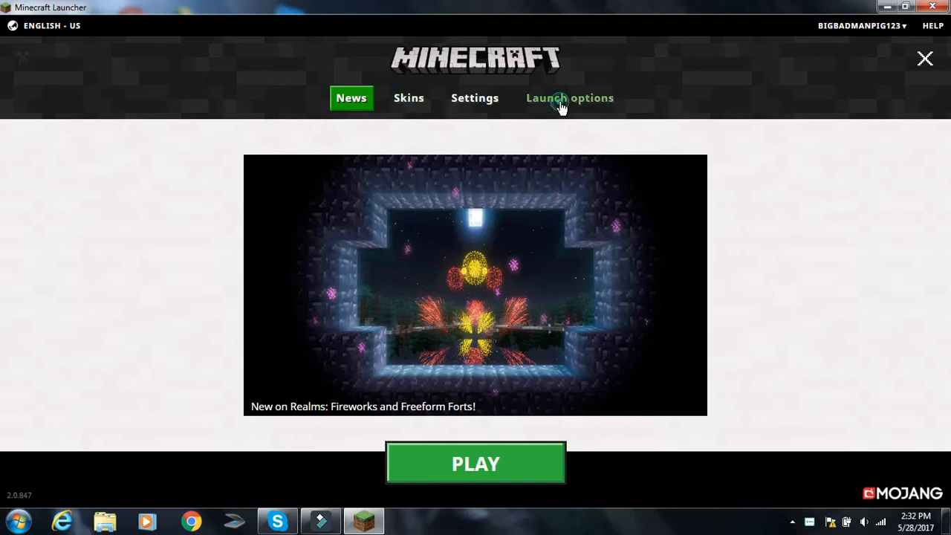
{"action": "left_click", "coordinate": [570, 98]}
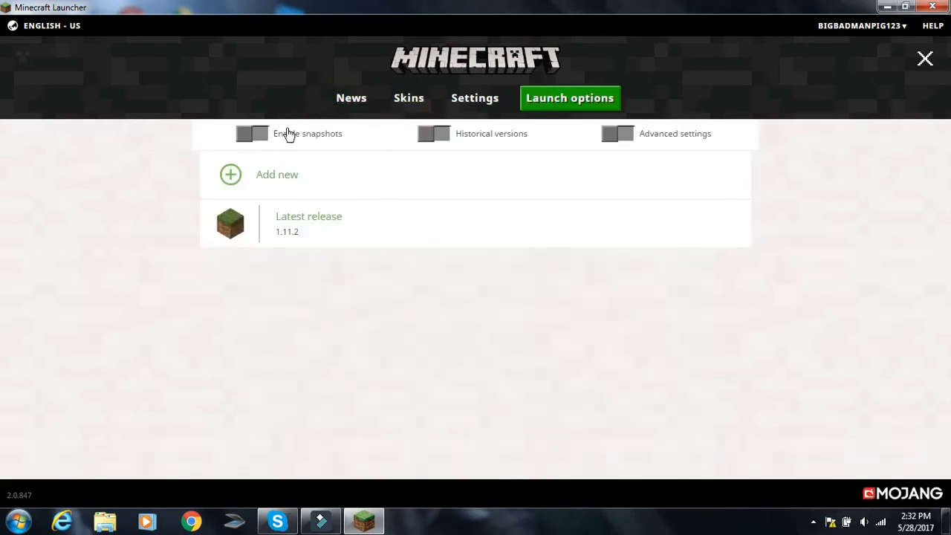
{"action": "left_click", "coordinate": [251, 133]}
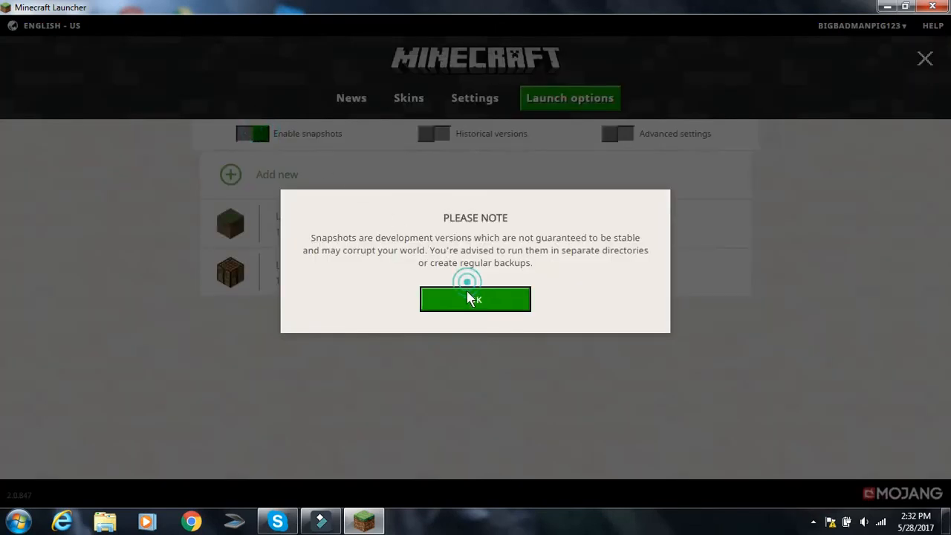
{"action": "left_click", "coordinate": [475, 298]}
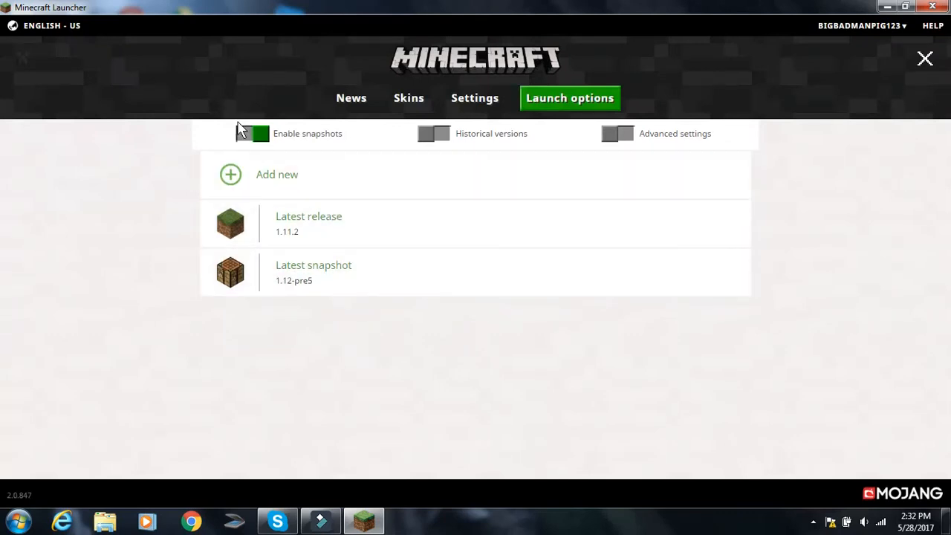
{"action": "left_click", "coordinate": [351, 98]}
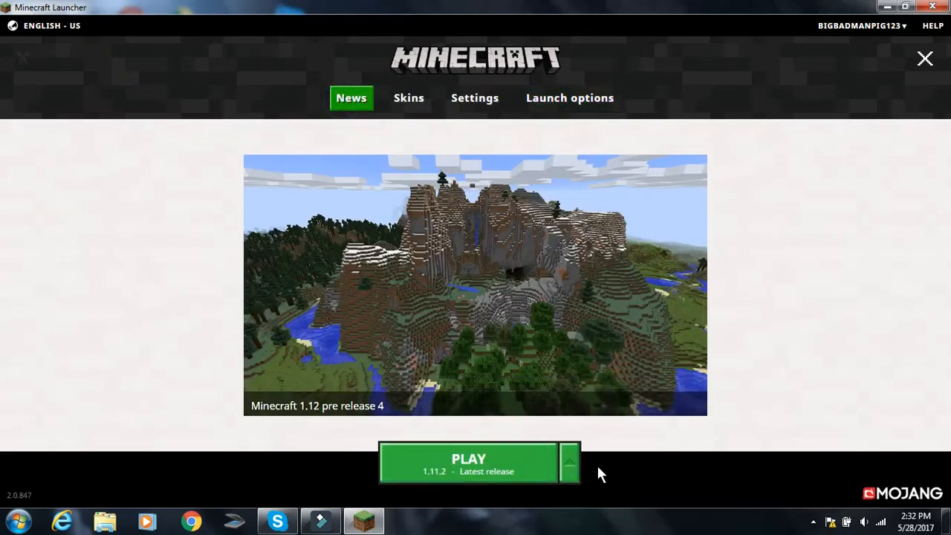
Step: Launch the 1.12-pre5 snapshot from the launcher
{"action": "left_click", "coordinate": [569, 463]}
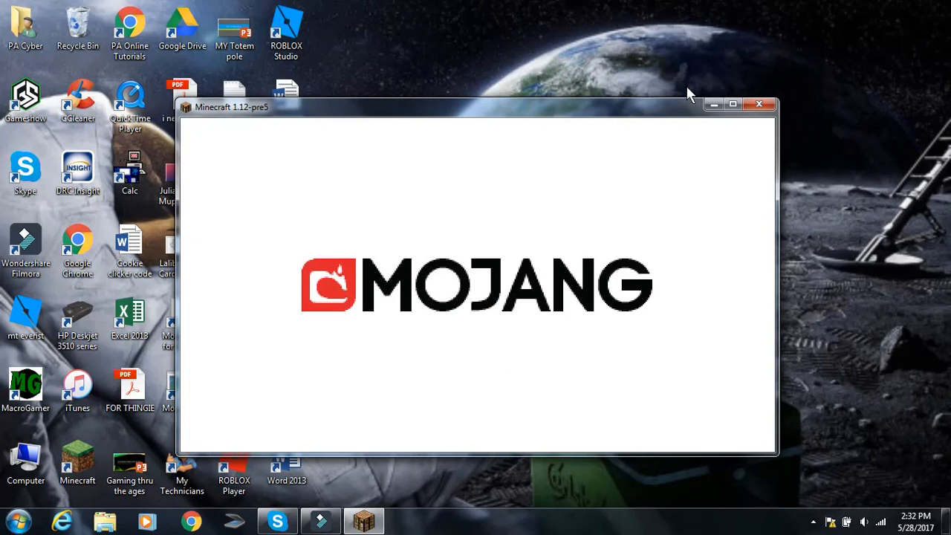
{"action": "mouse_move", "coordinate": [642, 108]}
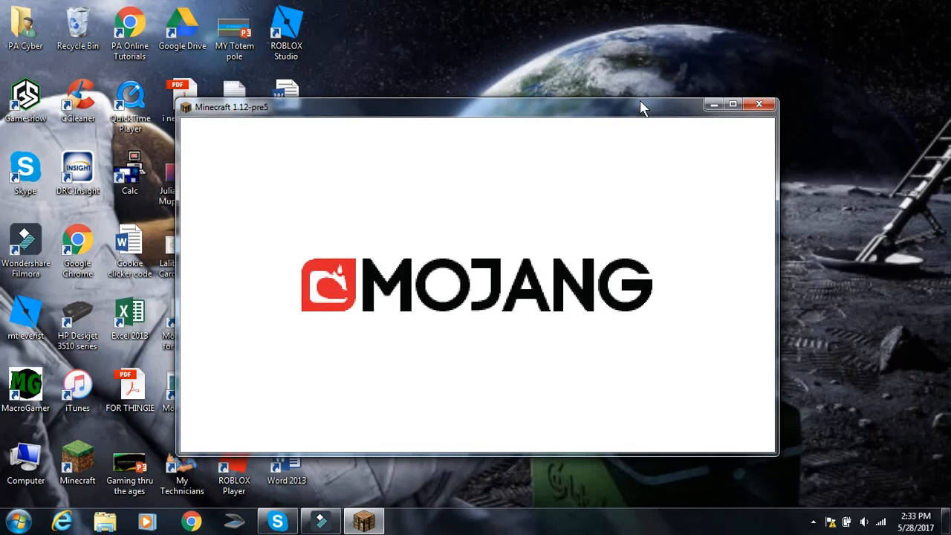
{"action": "mouse_move", "coordinate": [637, 11]}
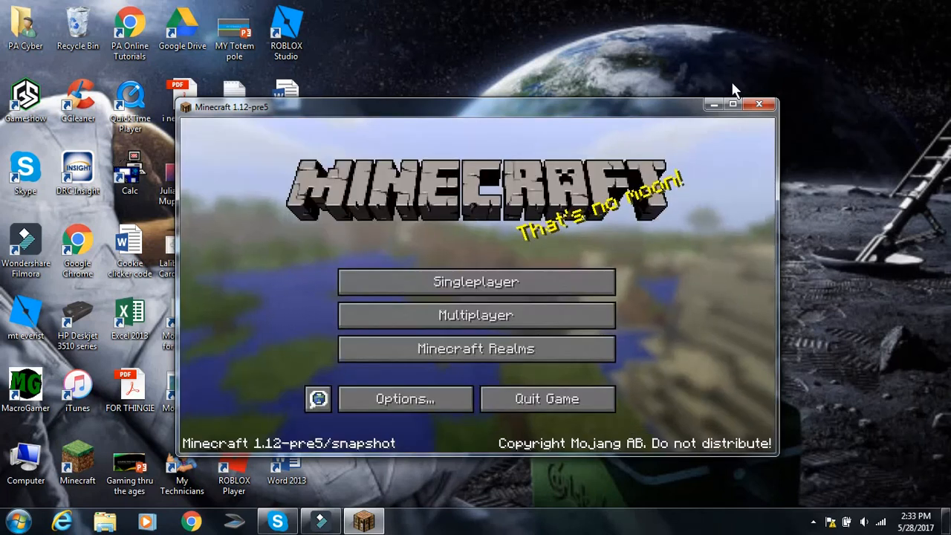
Step: Maximize the game window, then open and leave the Multiplayer server list
{"action": "left_click", "coordinate": [731, 104]}
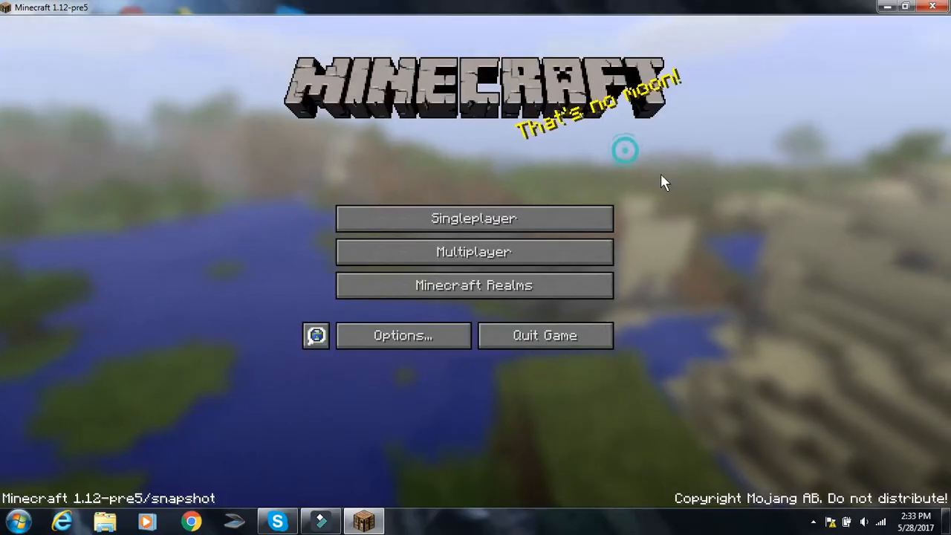
{"action": "left_click", "coordinate": [473, 251]}
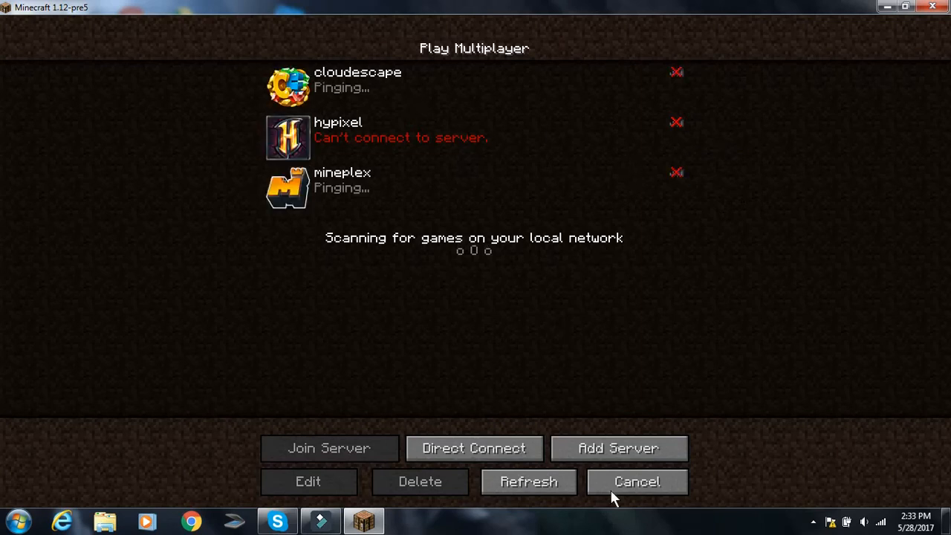
{"action": "left_click", "coordinate": [636, 481]}
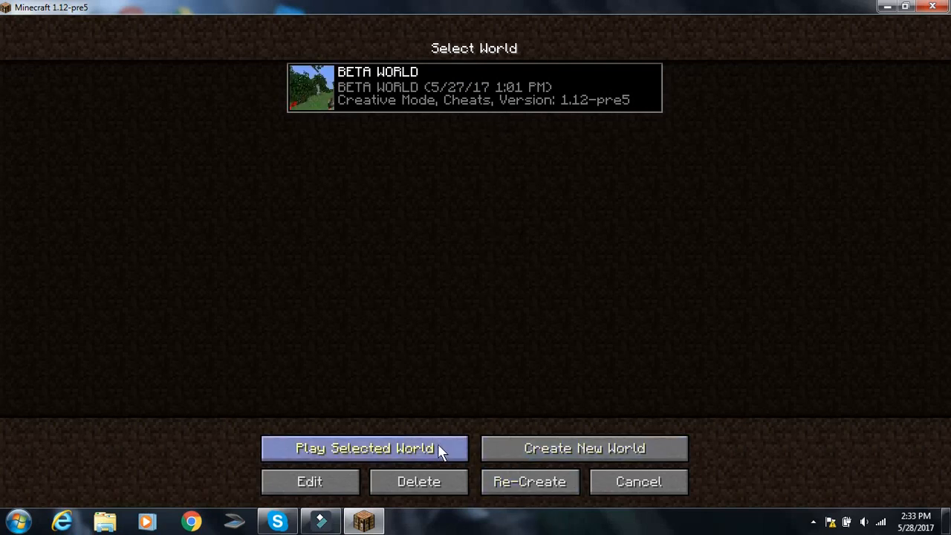
Step: Start a new world and switch its game mode from Survival to Creative
{"action": "left_click", "coordinate": [583, 448]}
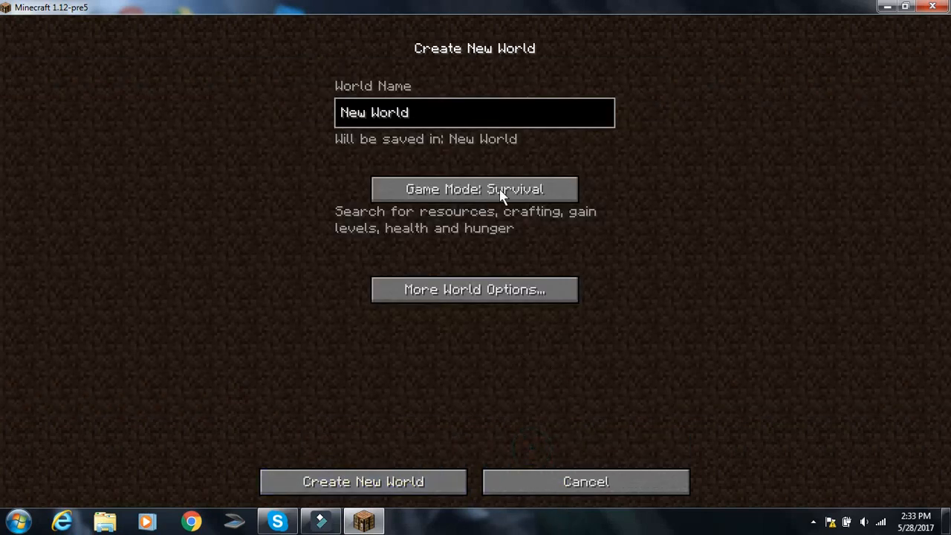
{"action": "left_click", "coordinate": [363, 482]}
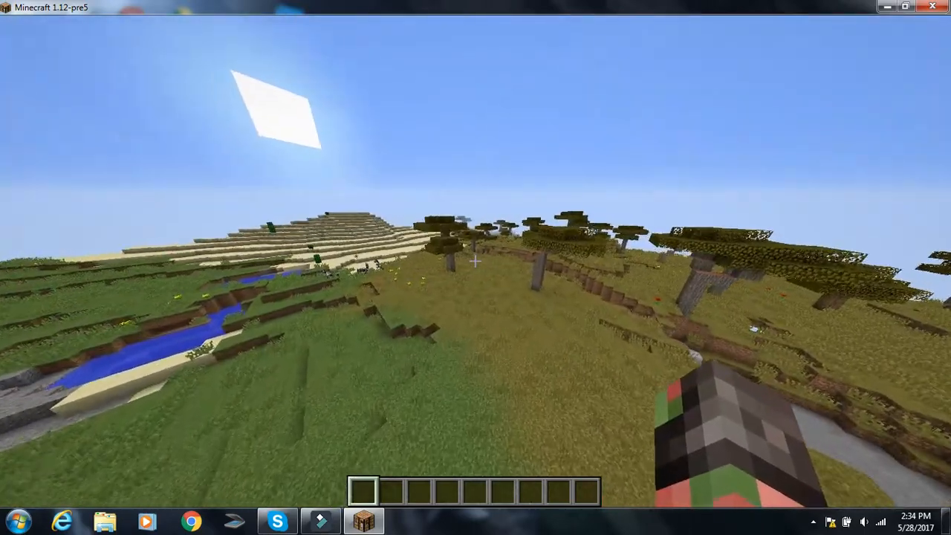
Step: From the pause menu, check the empty advancements and the statistics, then resume play
{"action": "key", "text": "Escape"}
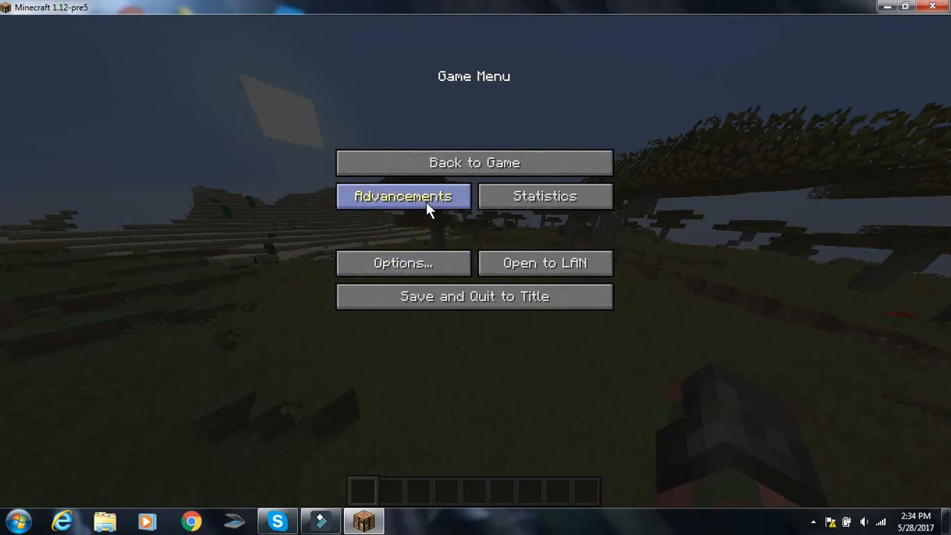
{"action": "left_click", "coordinate": [403, 195]}
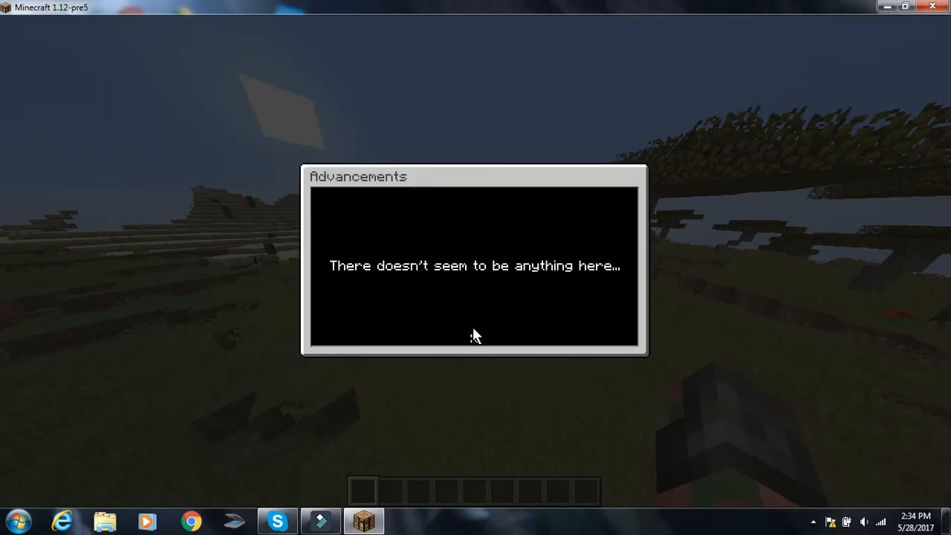
{"action": "key", "text": "Escape"}
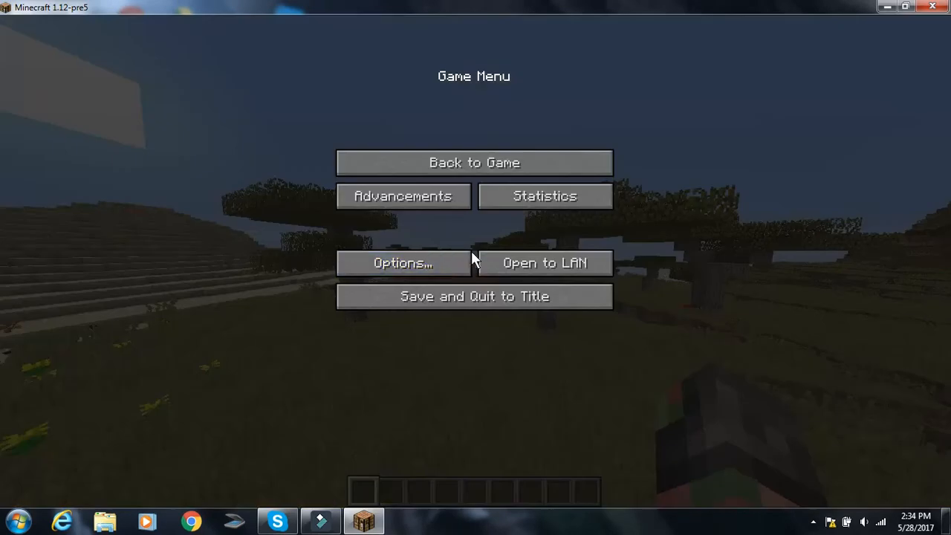
{"action": "mouse_move", "coordinate": [403, 195]}
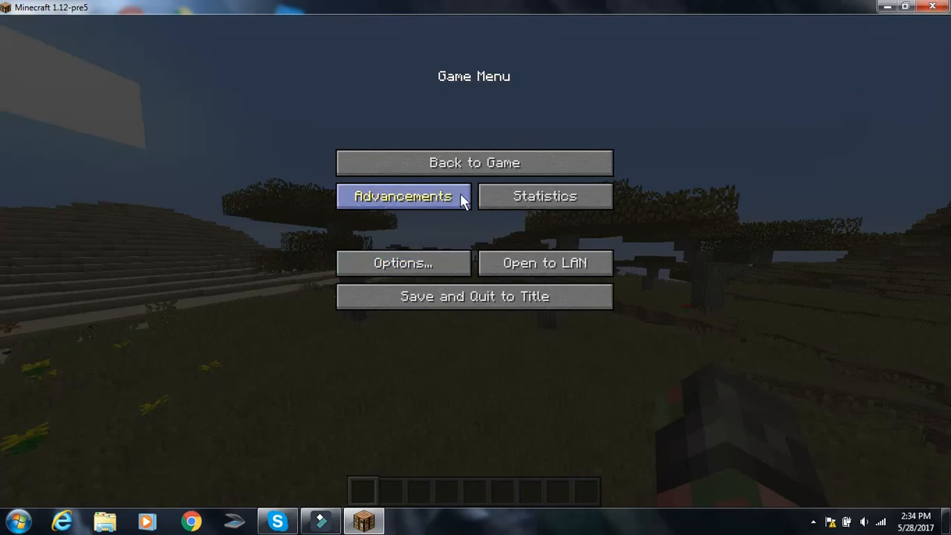
{"action": "left_click", "coordinate": [545, 195]}
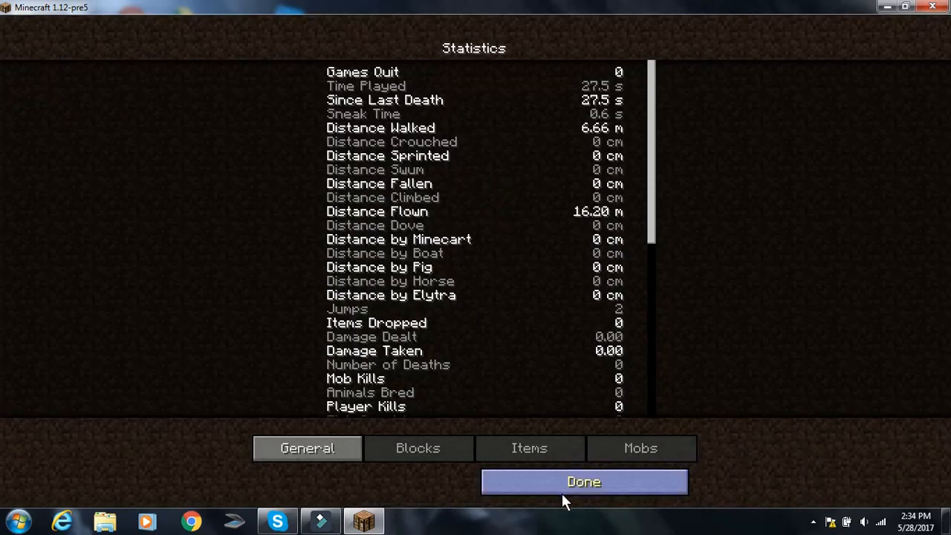
{"action": "left_click", "coordinate": [584, 481]}
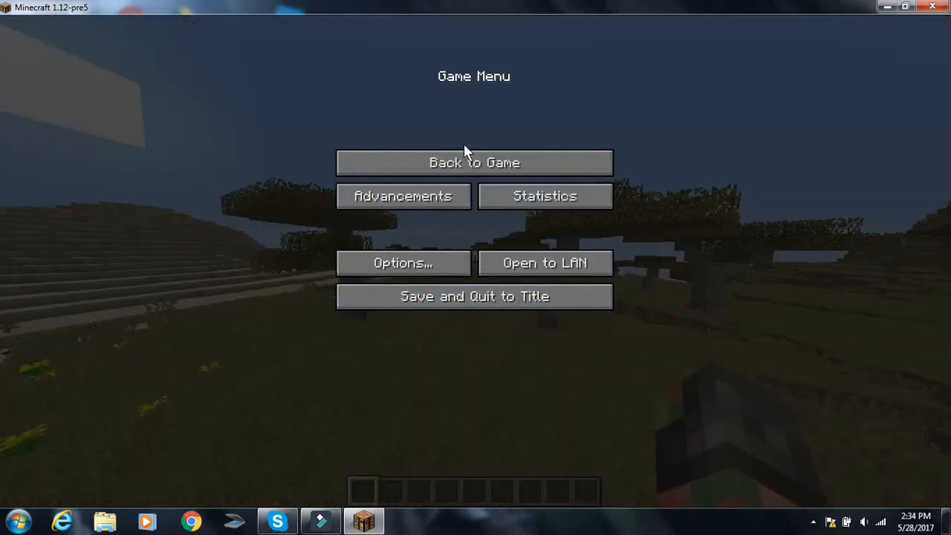
{"action": "left_click", "coordinate": [474, 163]}
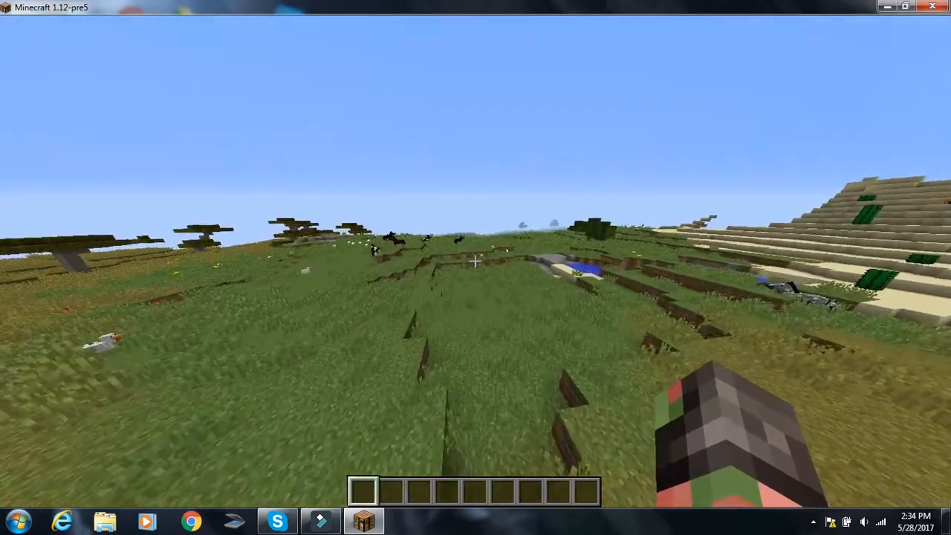
Step: Browse the Saved Toolbars, Redstone and Decoration Blocks creative inventory tabs
{"action": "key", "text": "e"}
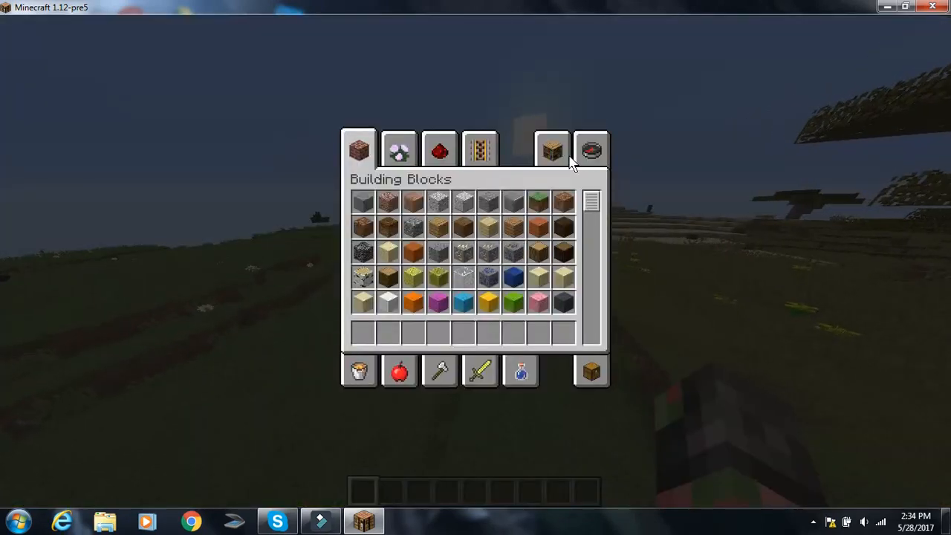
{"action": "left_click", "coordinate": [551, 149]}
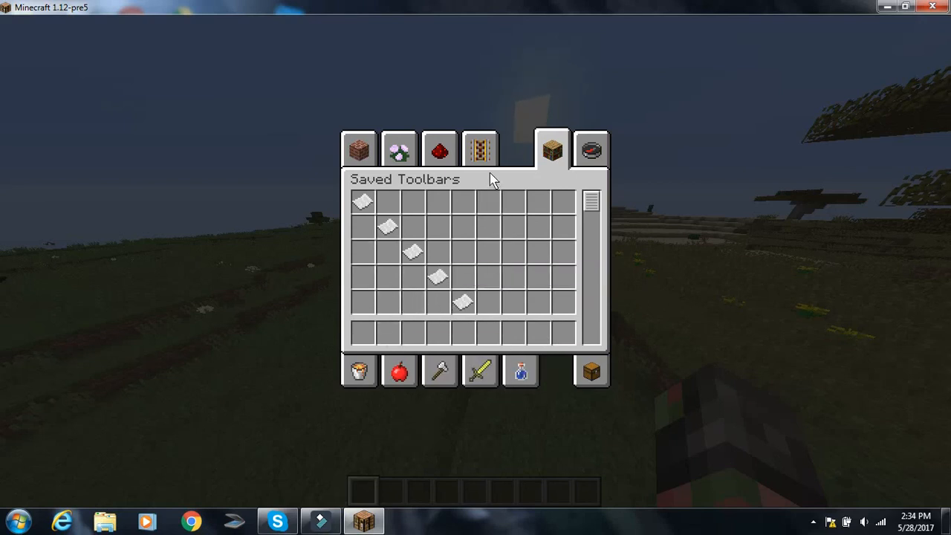
{"action": "left_click", "coordinate": [439, 149]}
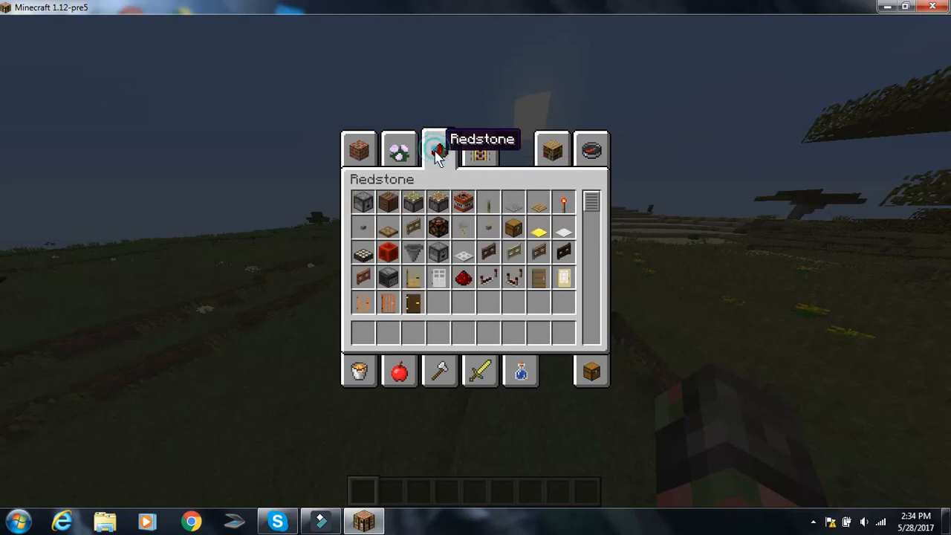
{"action": "left_click", "coordinate": [399, 149]}
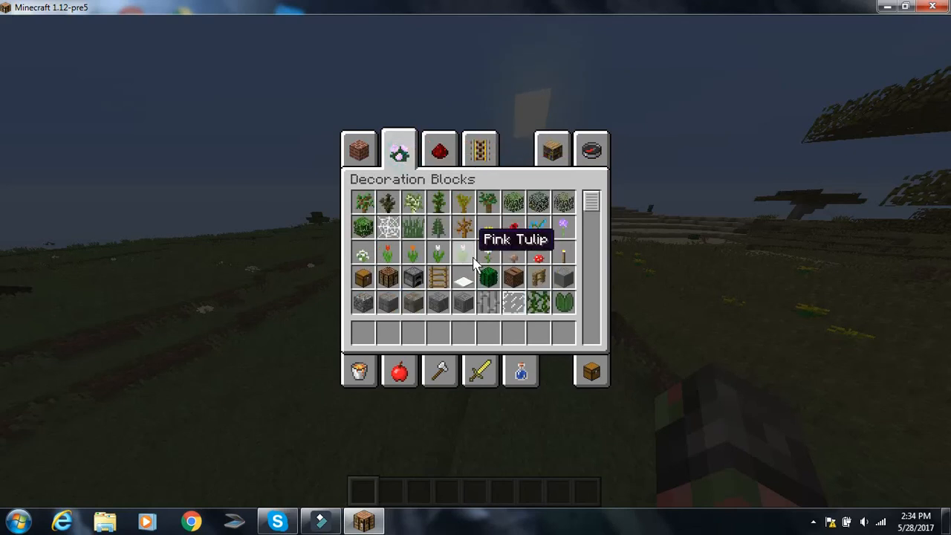
{"action": "scroll", "scroll_direction": "down", "scroll_amount": 3}
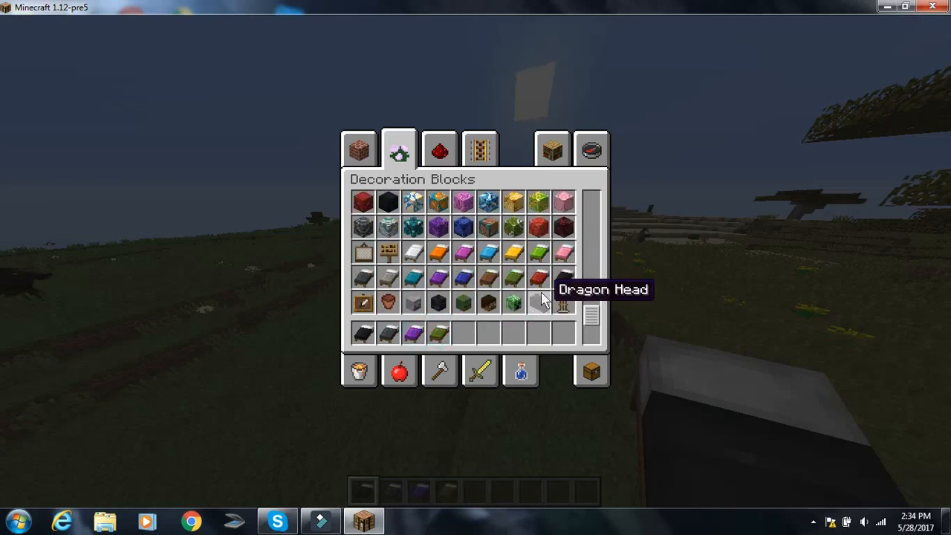
{"action": "mouse_move", "coordinate": [566, 227]}
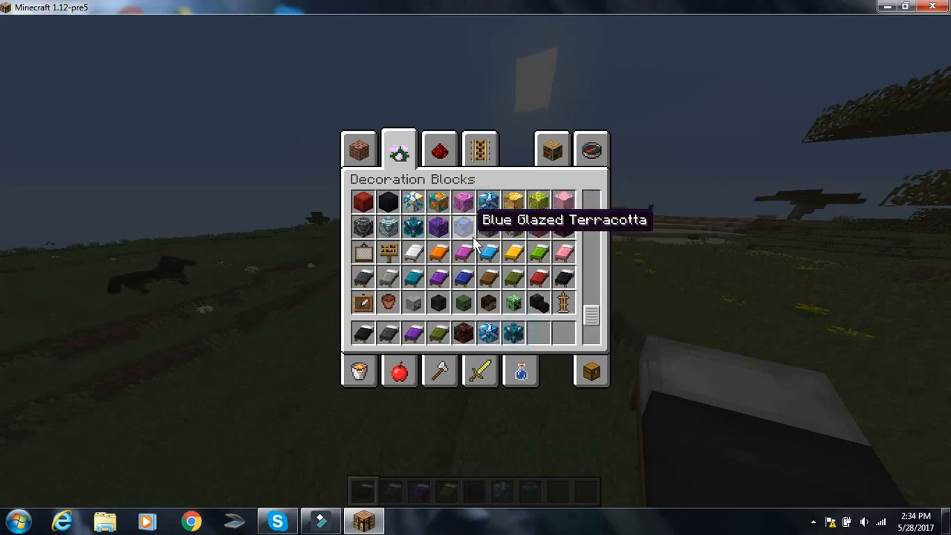
{"action": "mouse_move", "coordinate": [568, 338]}
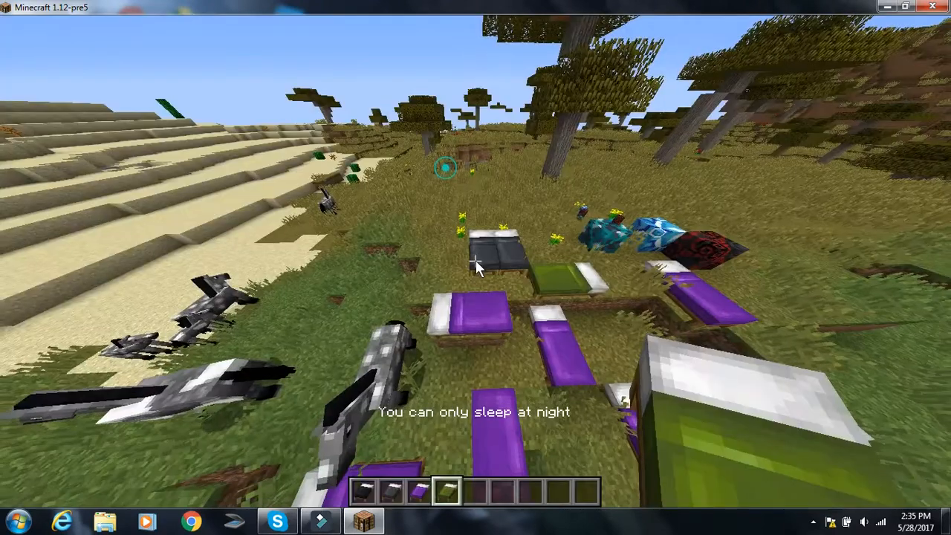
Step: Open the Building Blocks category in the creative inventory
{"action": "key", "text": "e"}
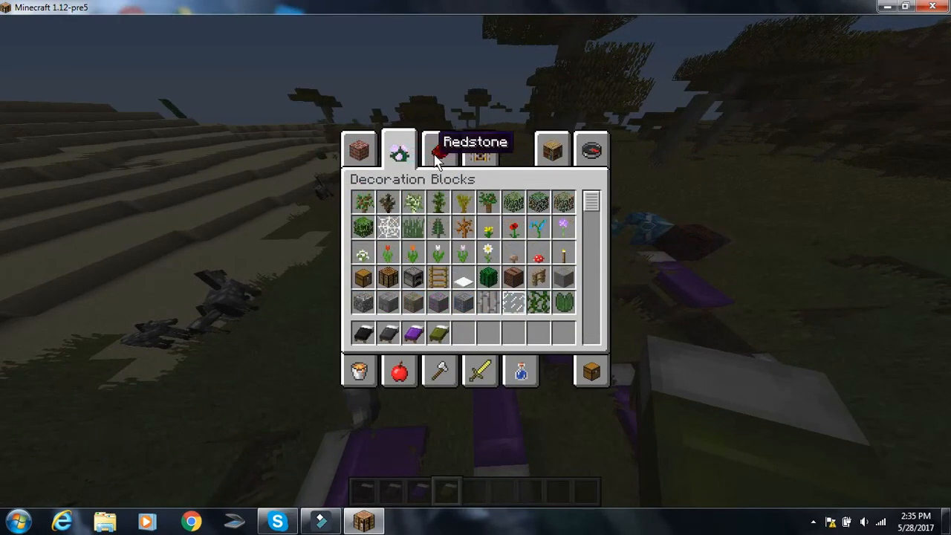
{"action": "left_click", "coordinate": [359, 148]}
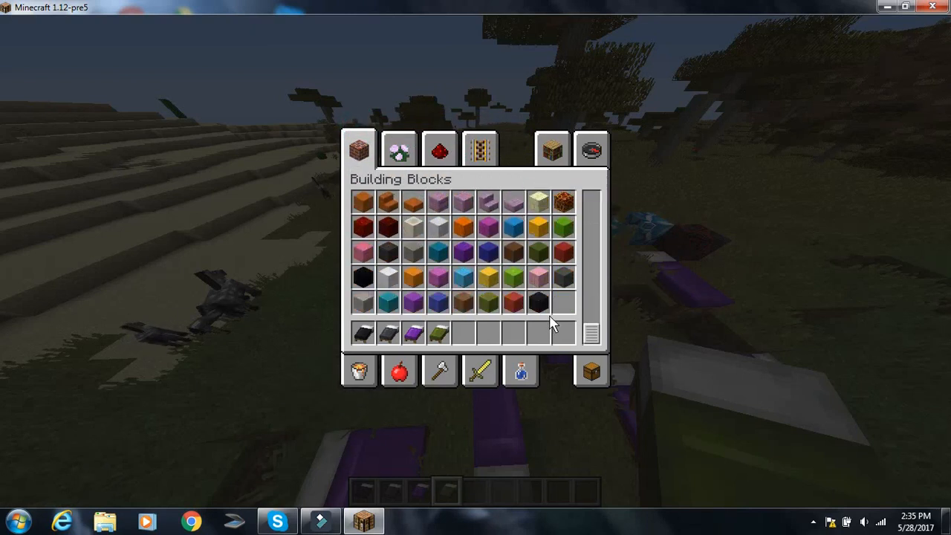
{"action": "mouse_move", "coordinate": [539, 258]}
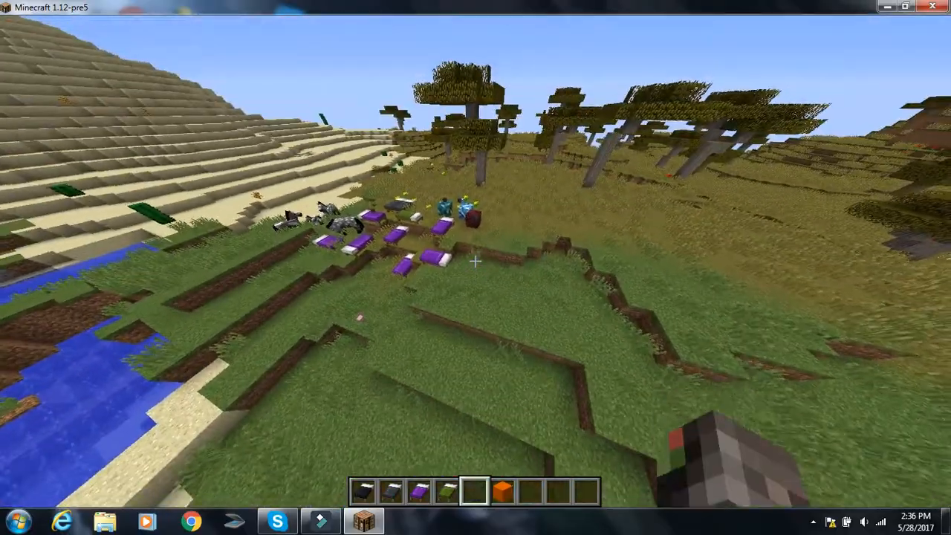
Step: Search the creative inventory for 'parr' to find the parrot spawn egg
{"action": "key", "text": "e"}
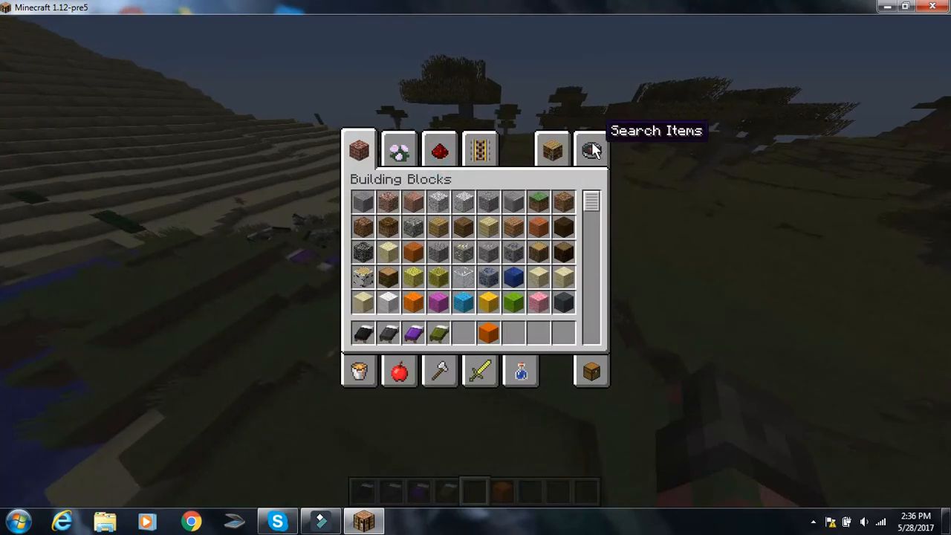
{"action": "type", "text": "parr"}
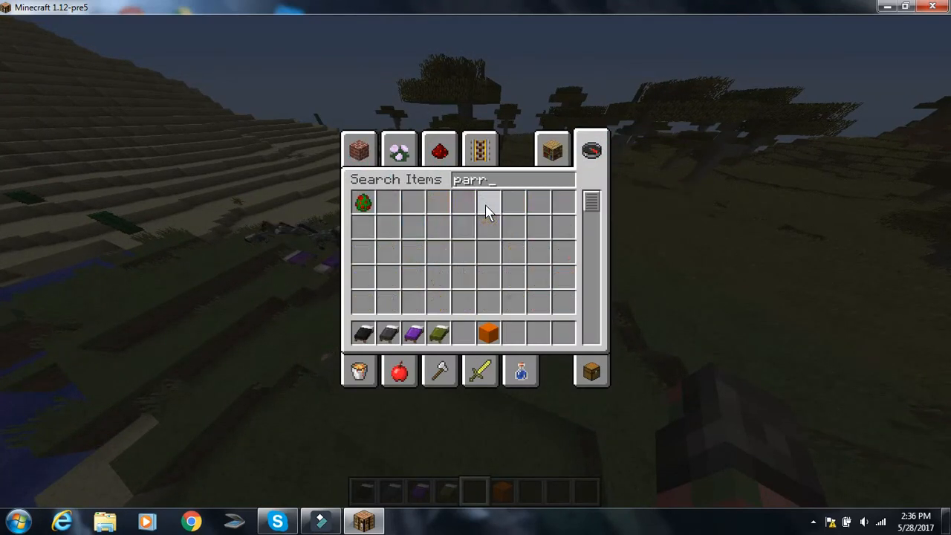
{"action": "mouse_move", "coordinate": [463, 330]}
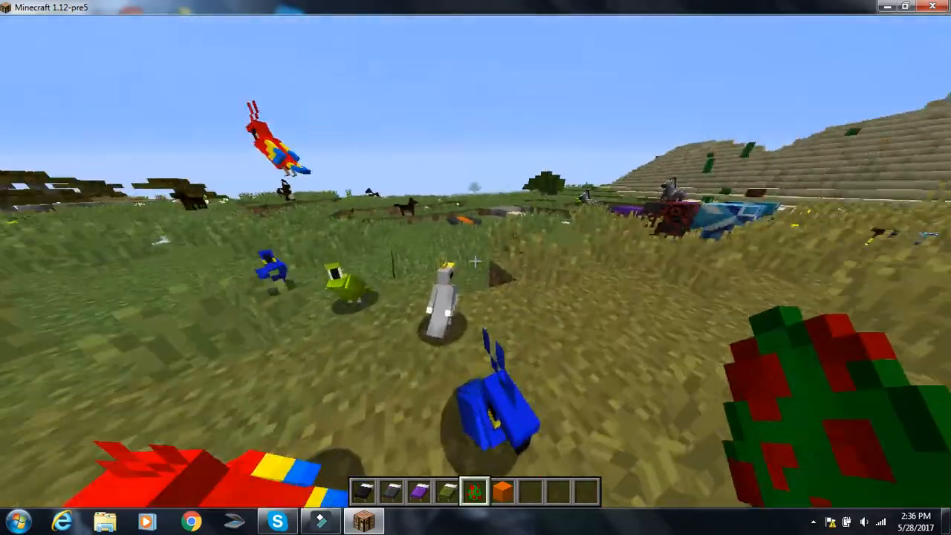
{"action": "mouse_move", "coordinate": [475, 267]}
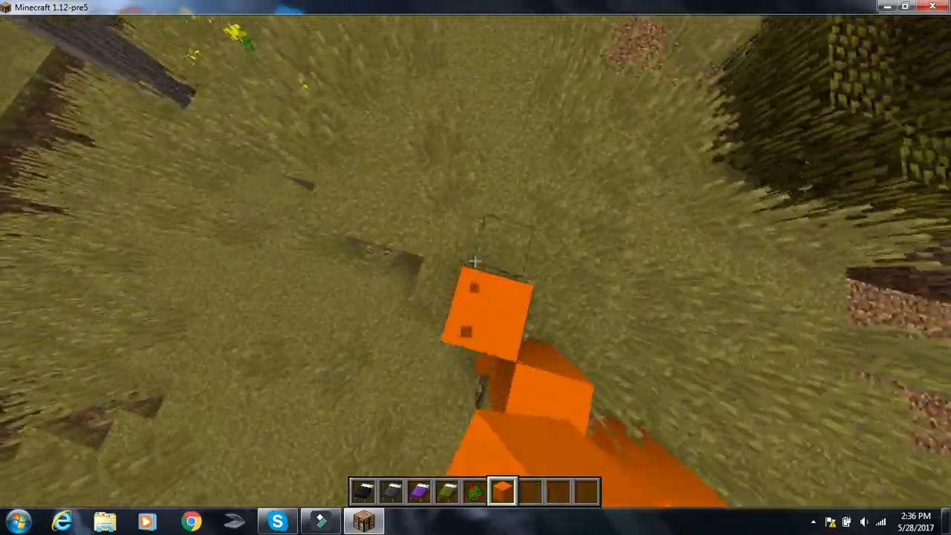
{"action": "mouse_move", "coordinate": [475, 267]}
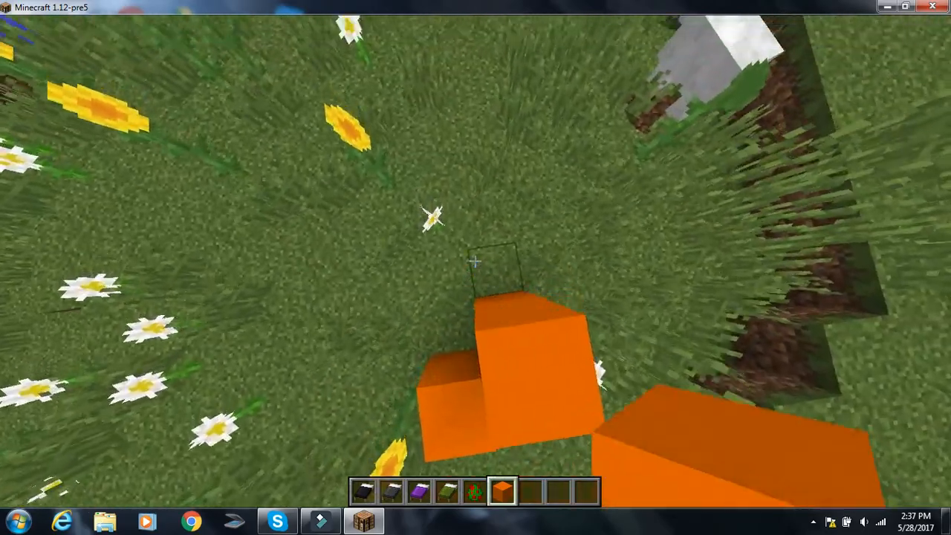
Step: Pause the game and bring up the screen recorder's tray options
{"action": "key", "text": "Escape"}
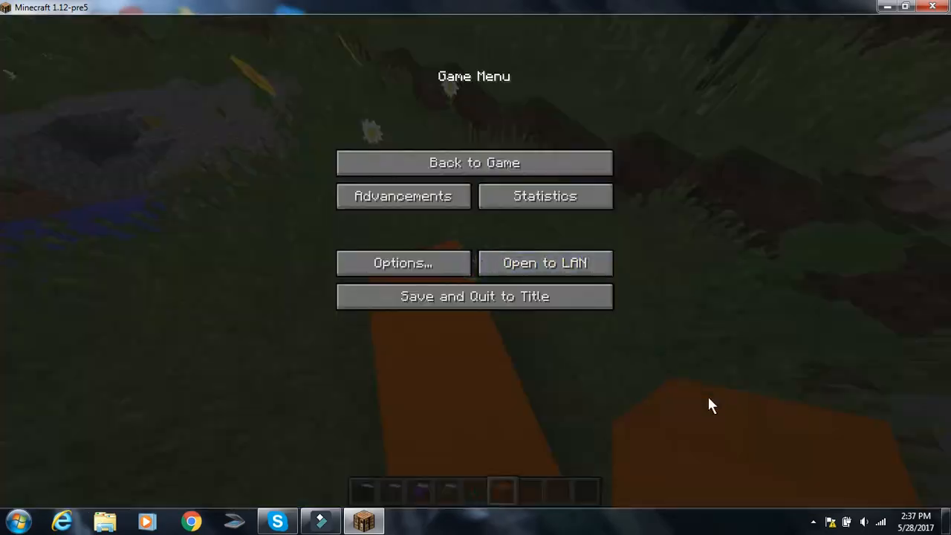
{"action": "left_click", "coordinate": [812, 521]}
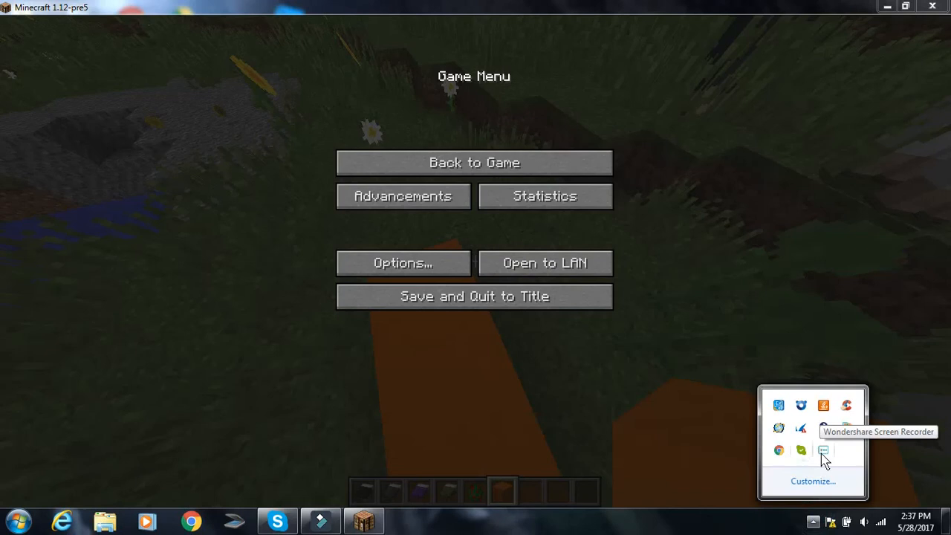
{"action": "right_click", "coordinate": [823, 450]}
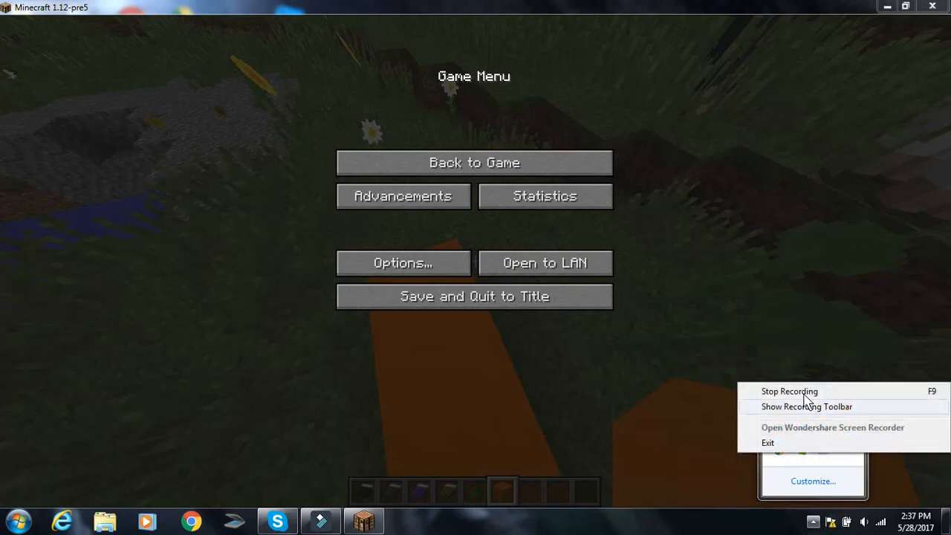